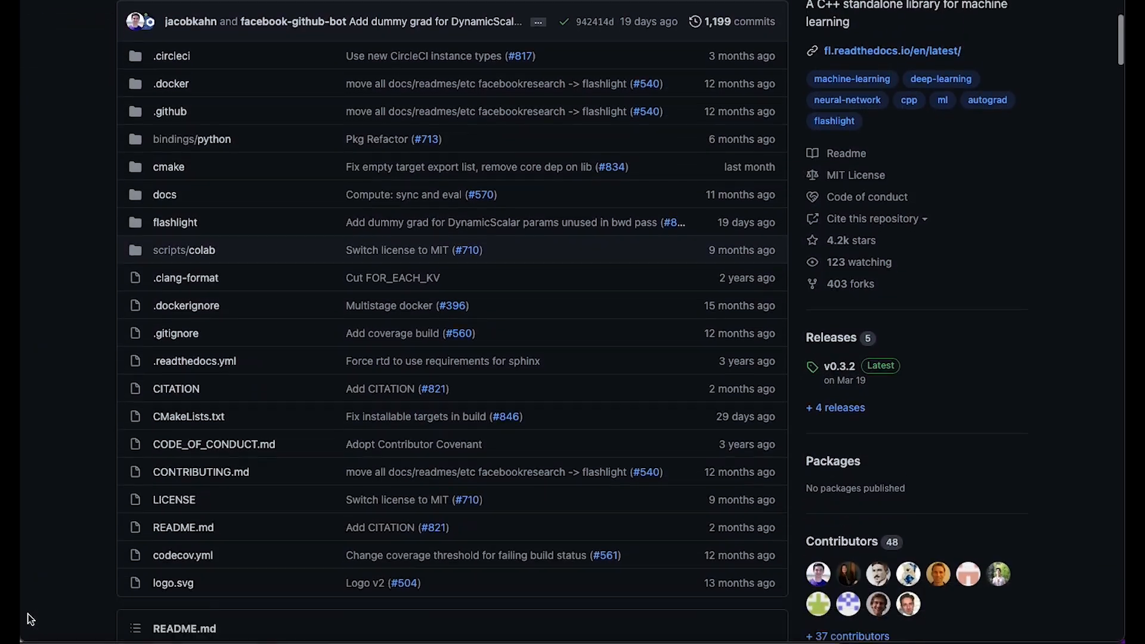
scroll(down, 3)
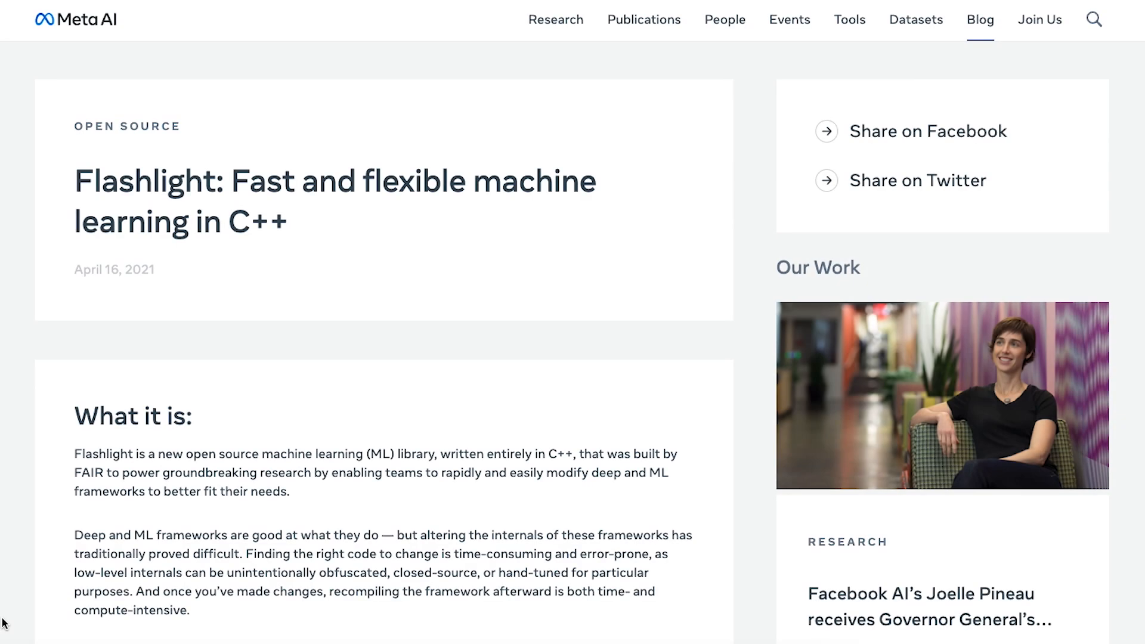
scroll(down, 3)
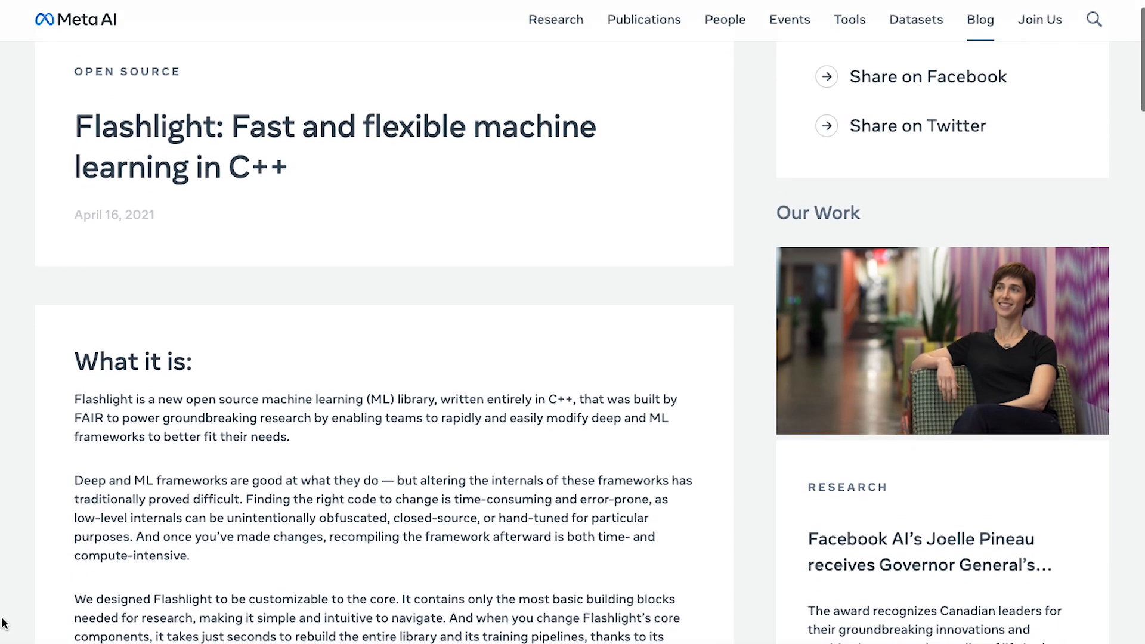
scroll(down, 3)
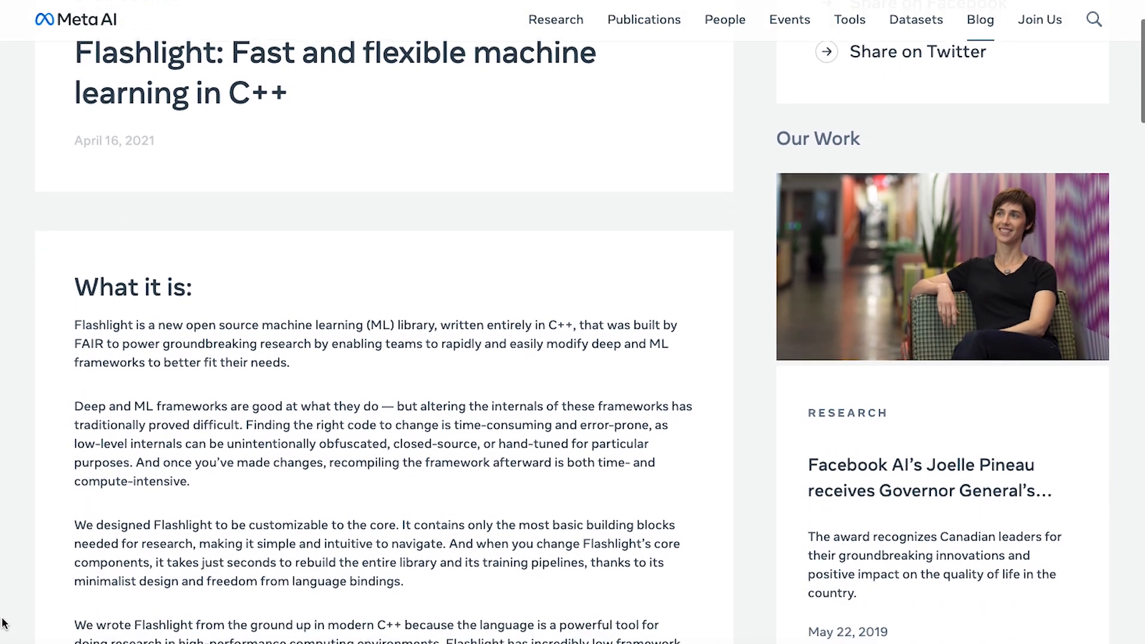
scroll(down, 3)
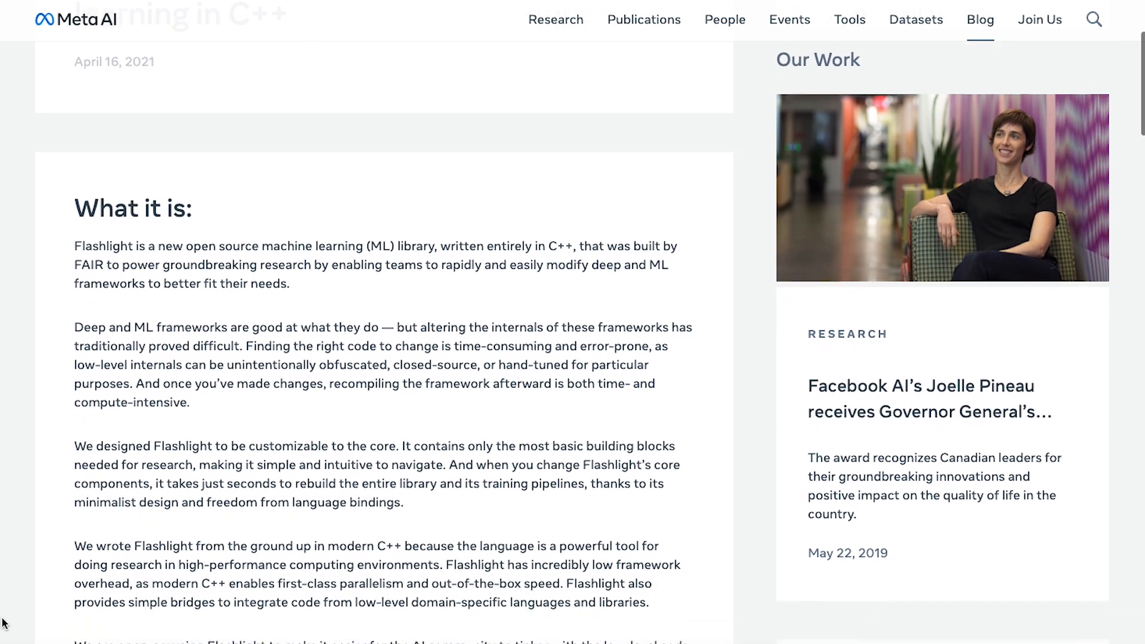
scroll(down, 3)
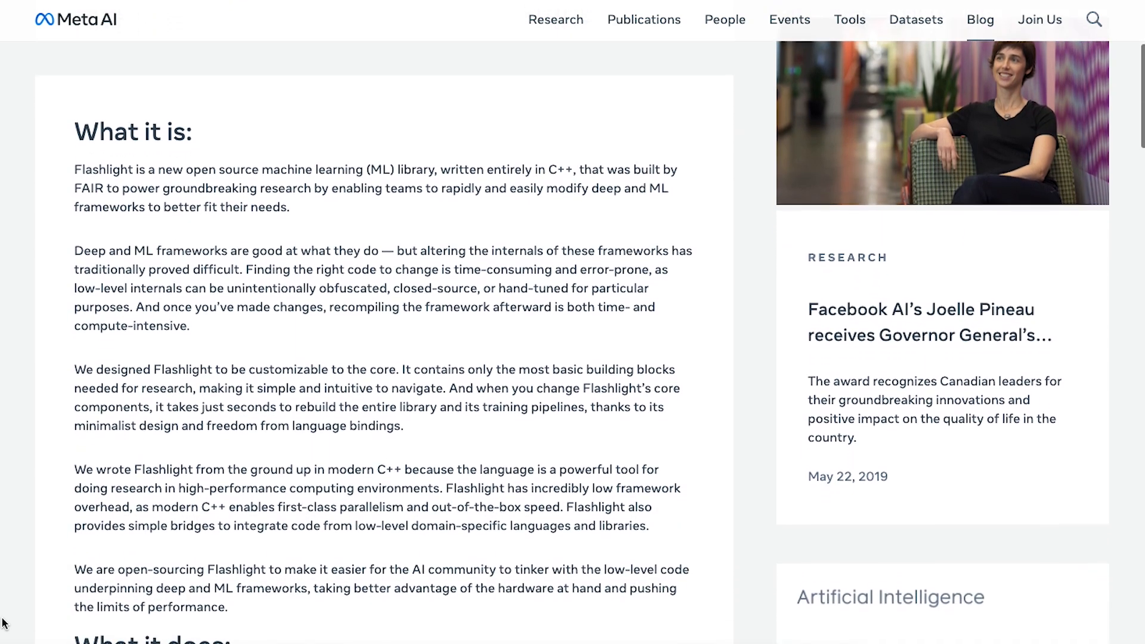
scroll(down, 3)
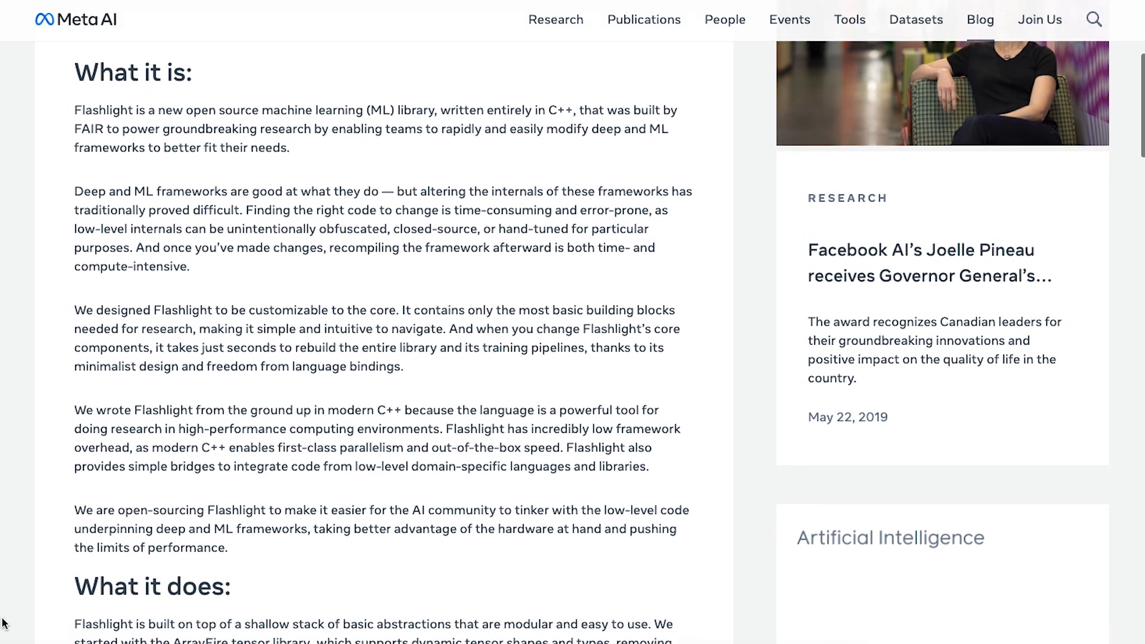
scroll(down, 3)
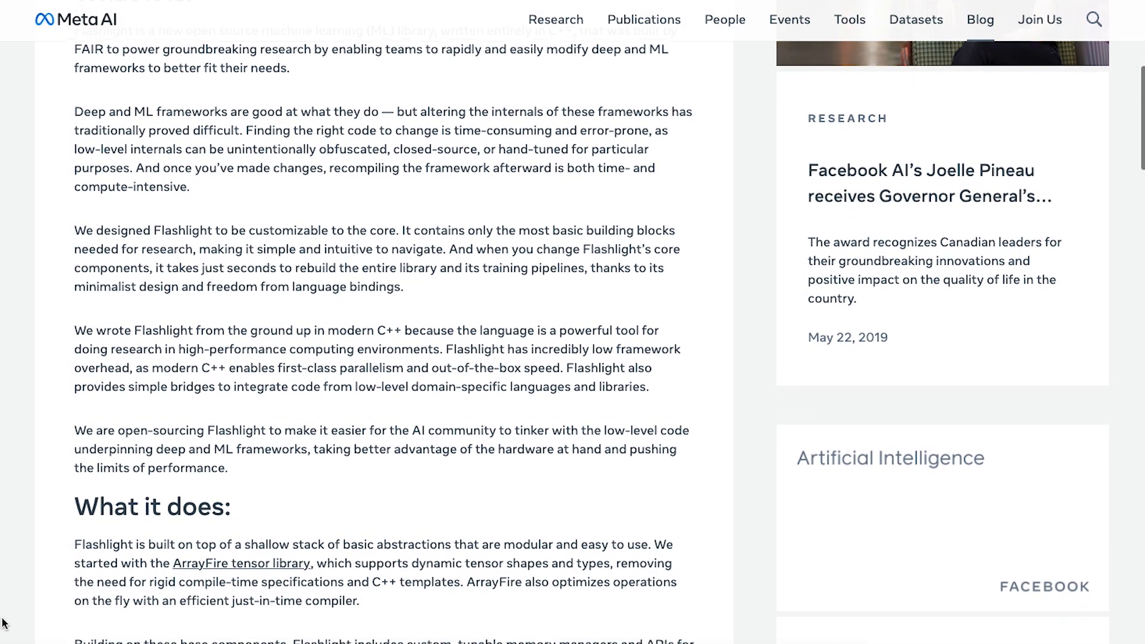
scroll(down, 3)
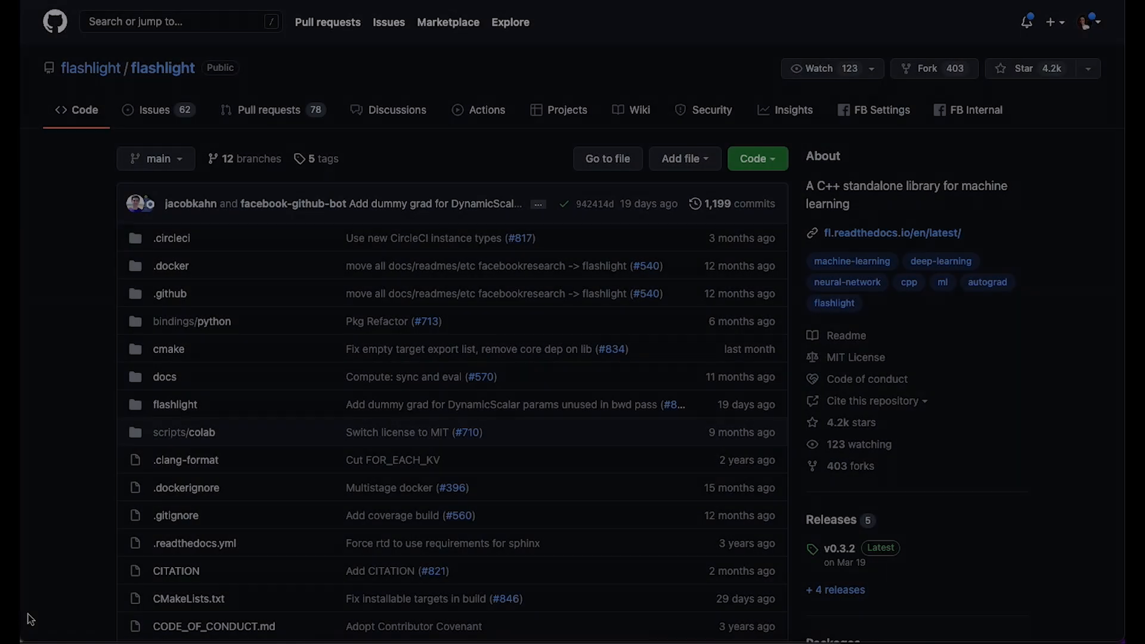
scroll(down, 3)
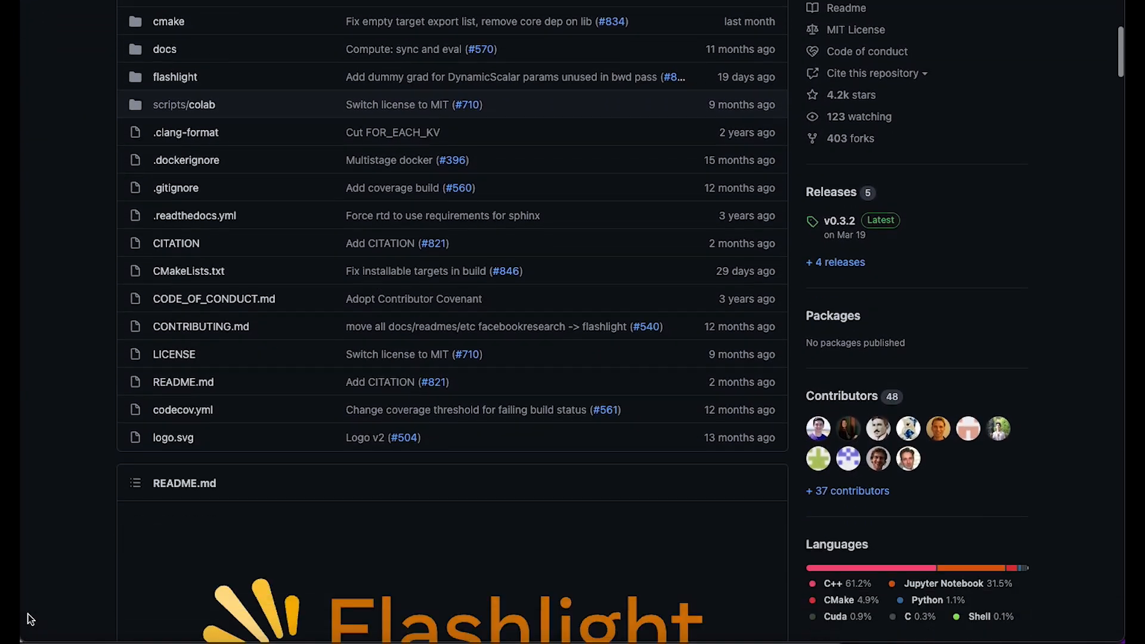
scroll(down, 3)
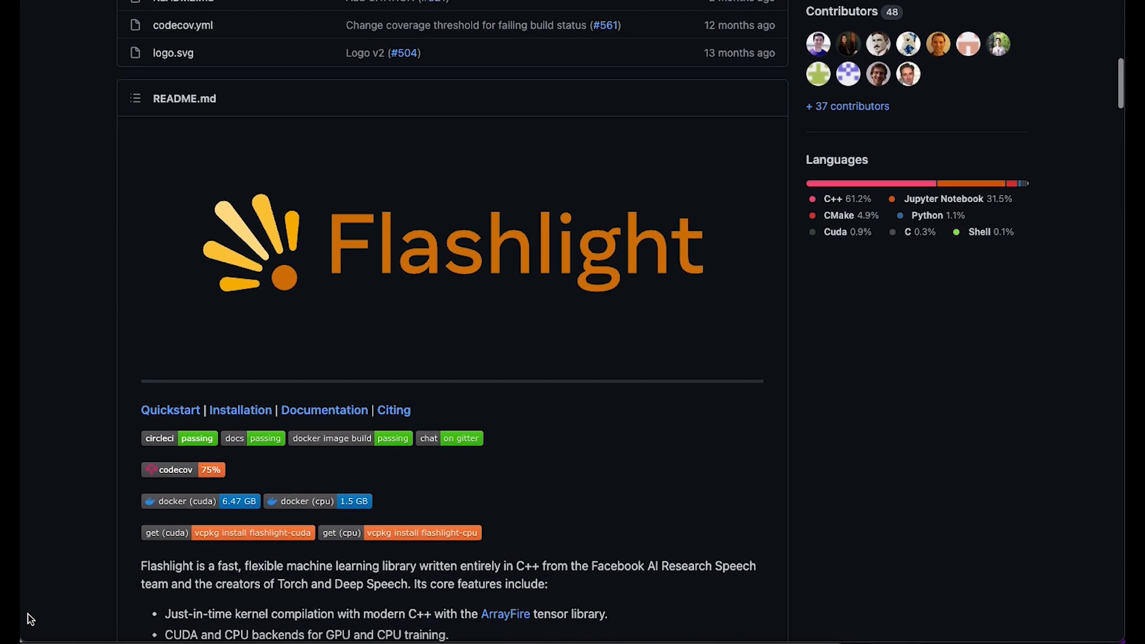
scroll(down, 3)
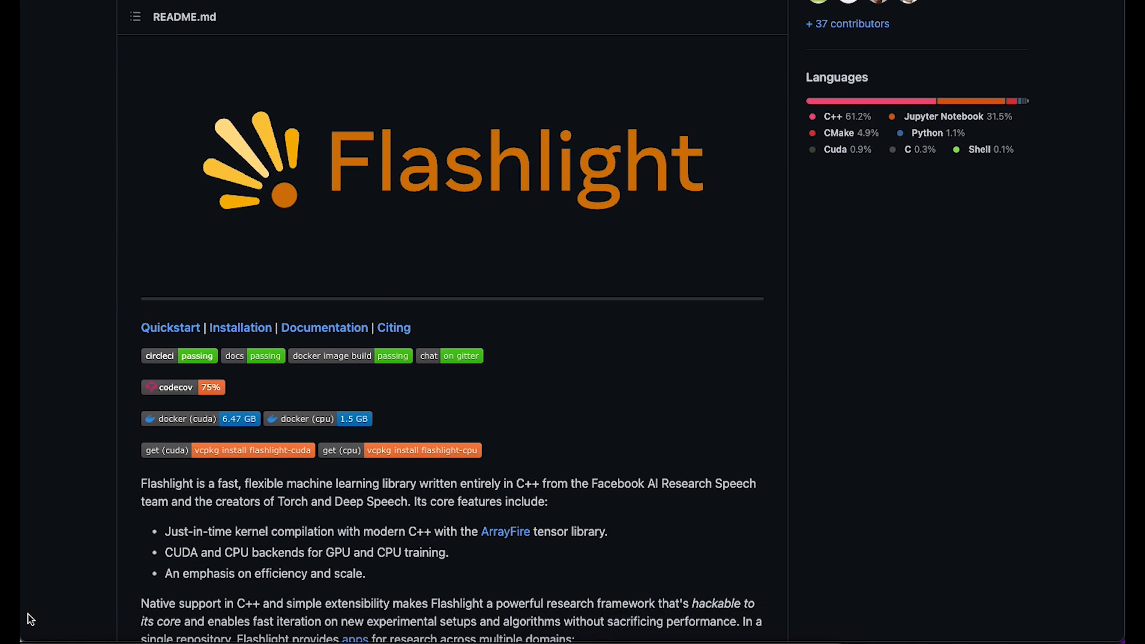